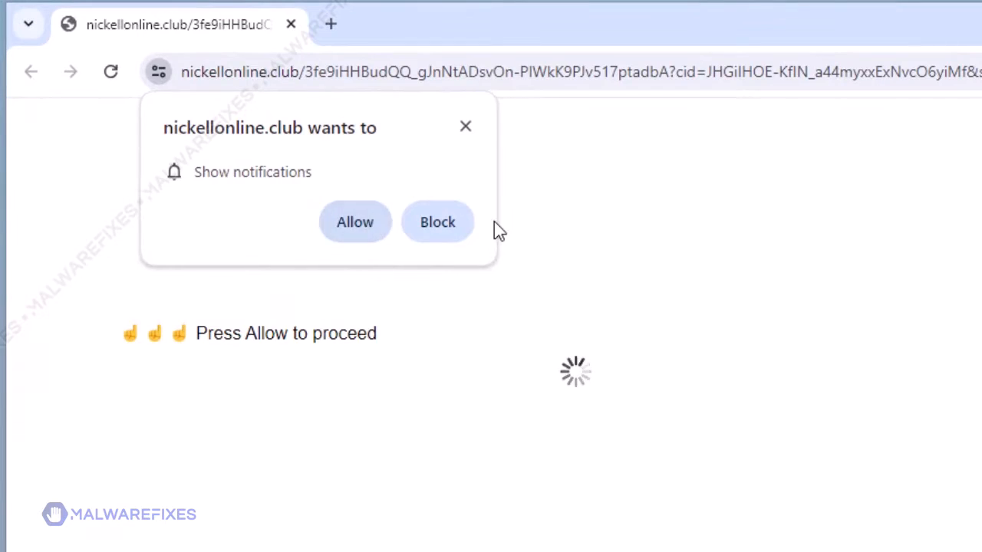
Answer nickellonline.club's 'show notifications' prompt in Chrome.
left_click(354, 222)
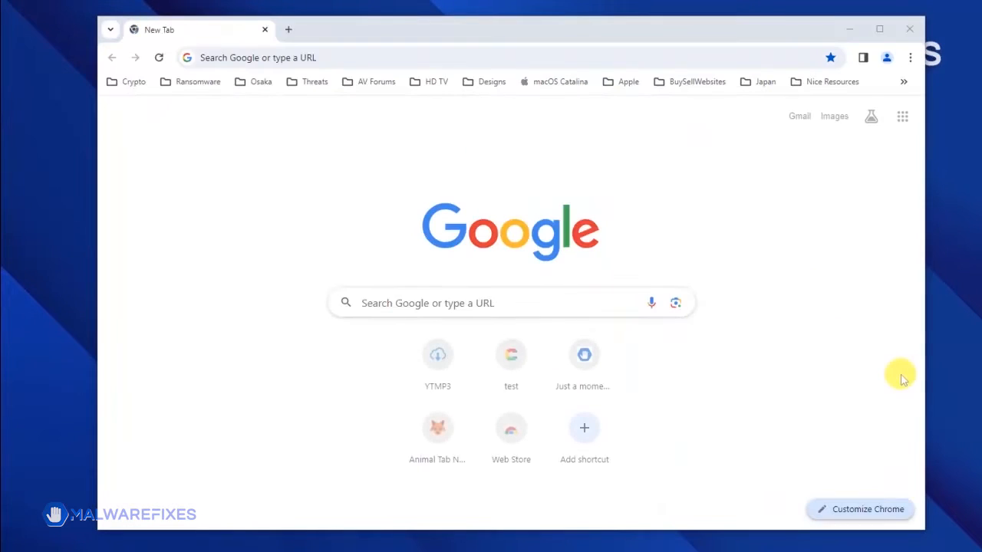
mouse_move(910, 57)
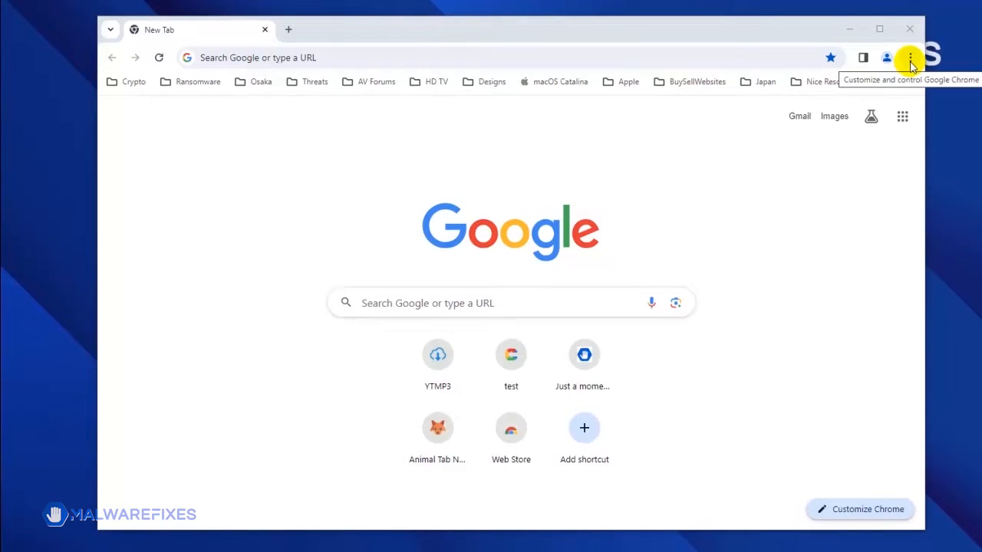
Go to Chrome Settings > Privacy and security > Site settings and scroll to Permissions.
left_click(910, 57)
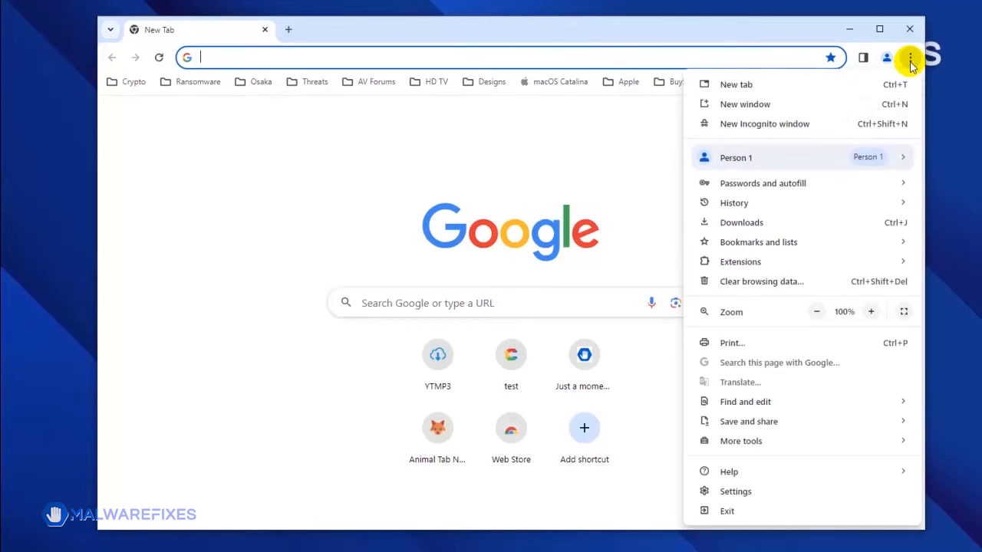
mouse_move(767, 491)
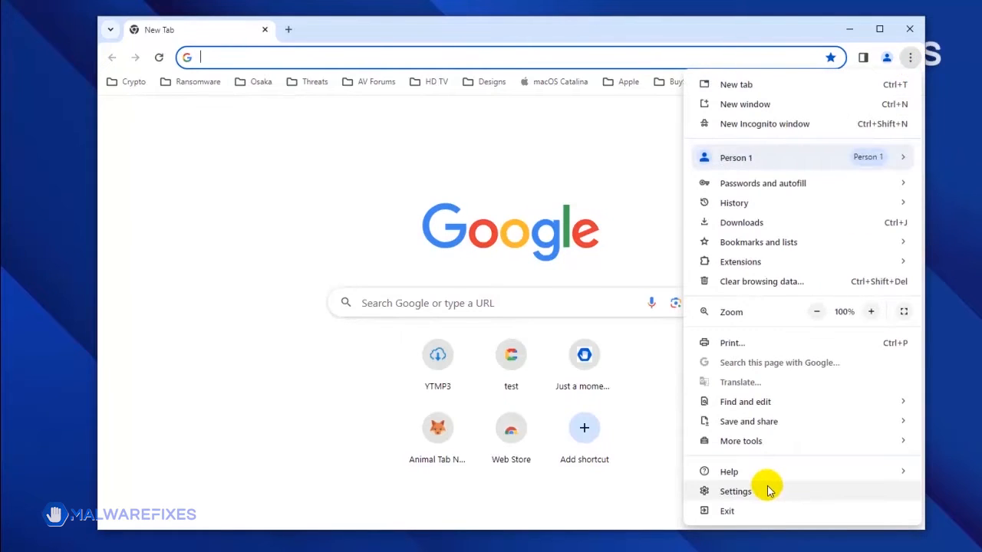
left_click(734, 491)
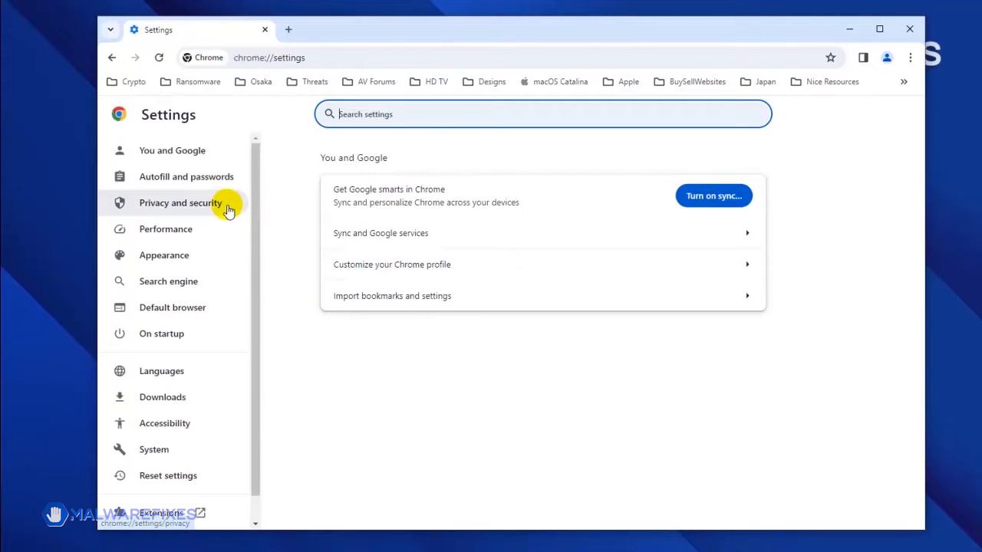
left_click(180, 202)
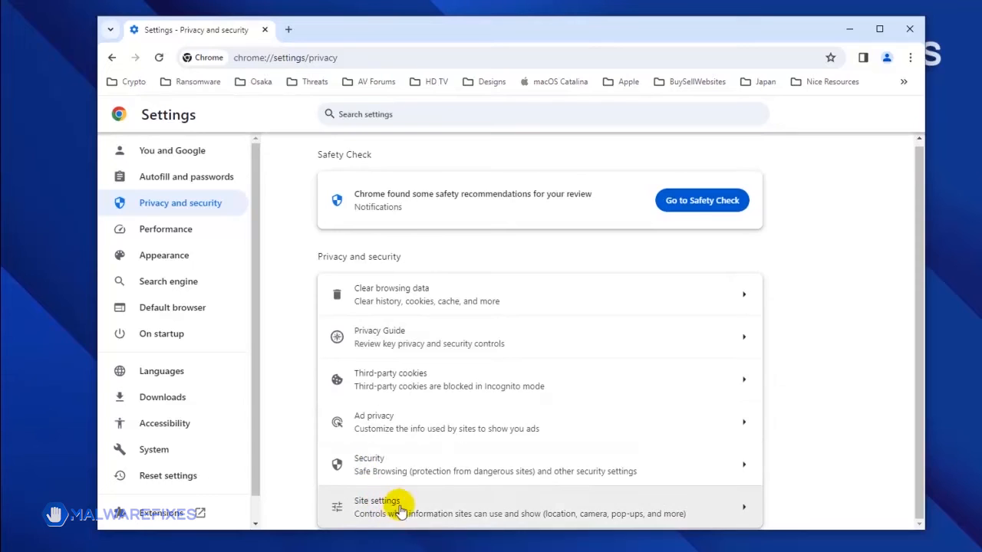
left_click(376, 507)
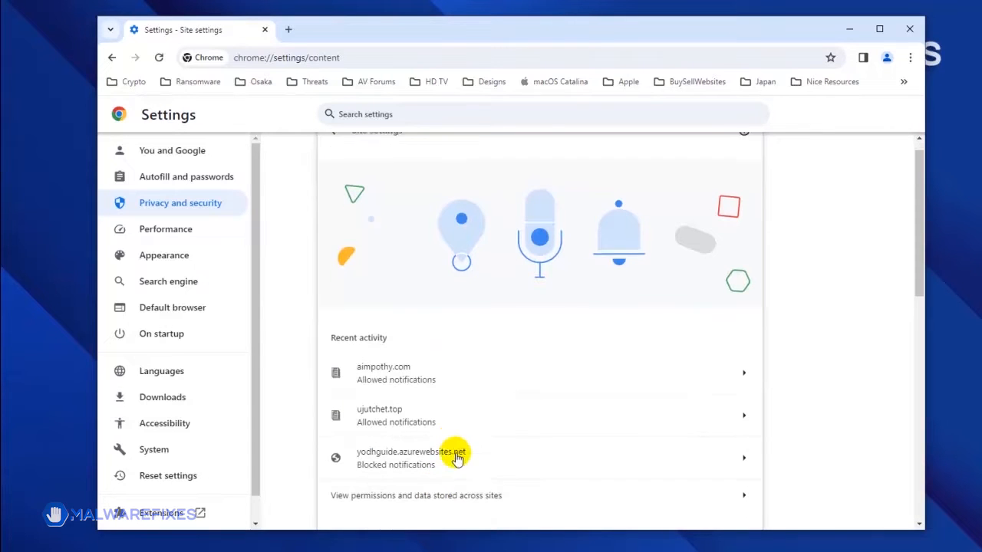
scroll("down", 3)
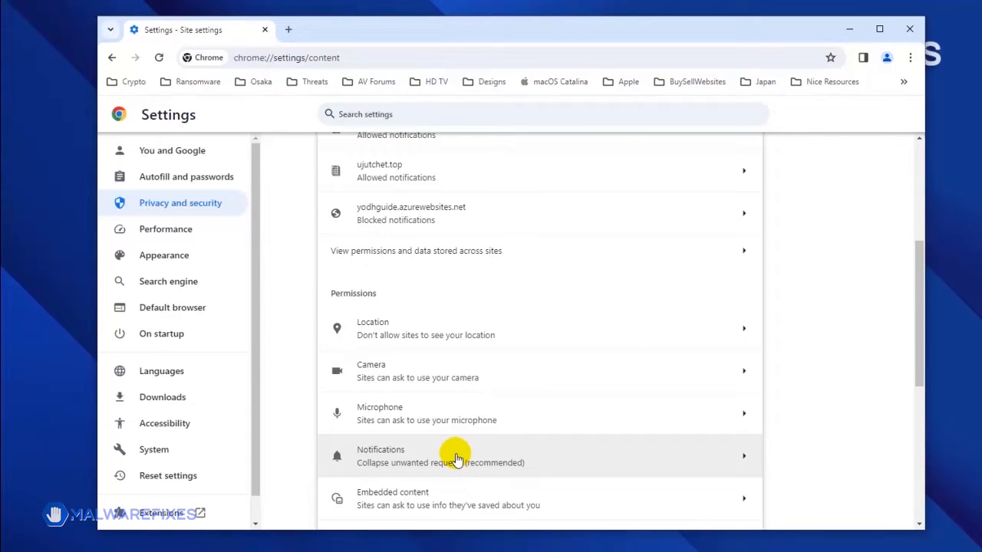
Open Notifications permissions and bring up the actions menu for aimpothy.com.
left_click(456, 455)
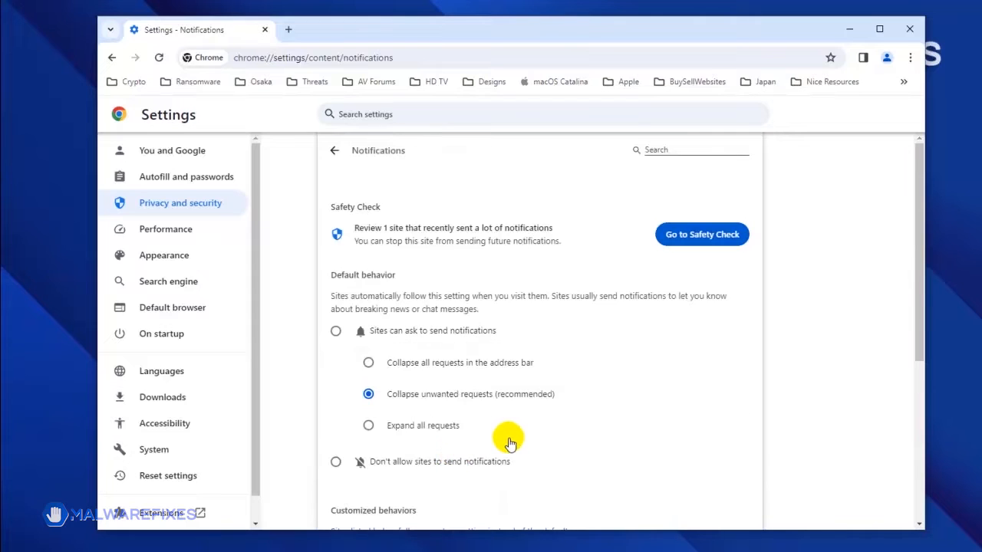
scroll("down", 3)
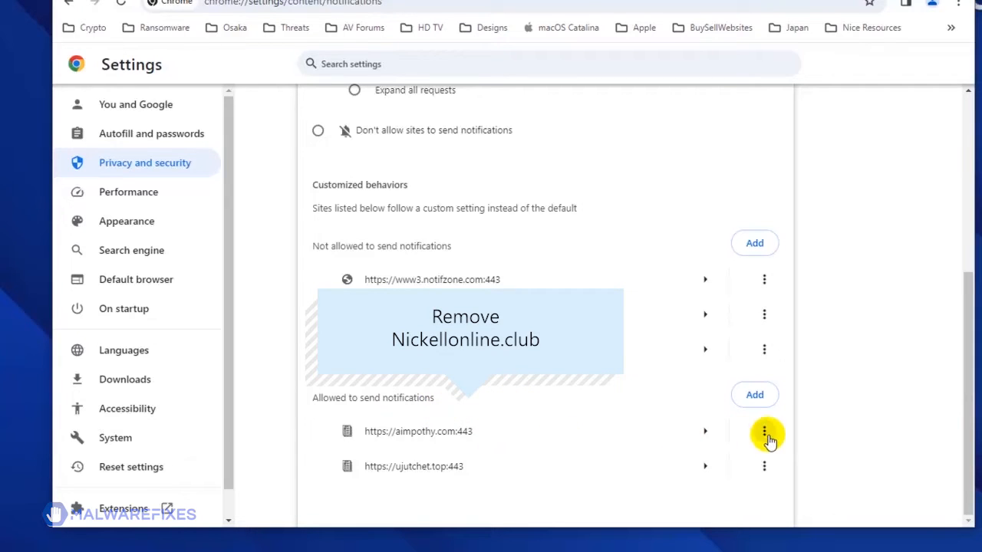
left_click(764, 431)
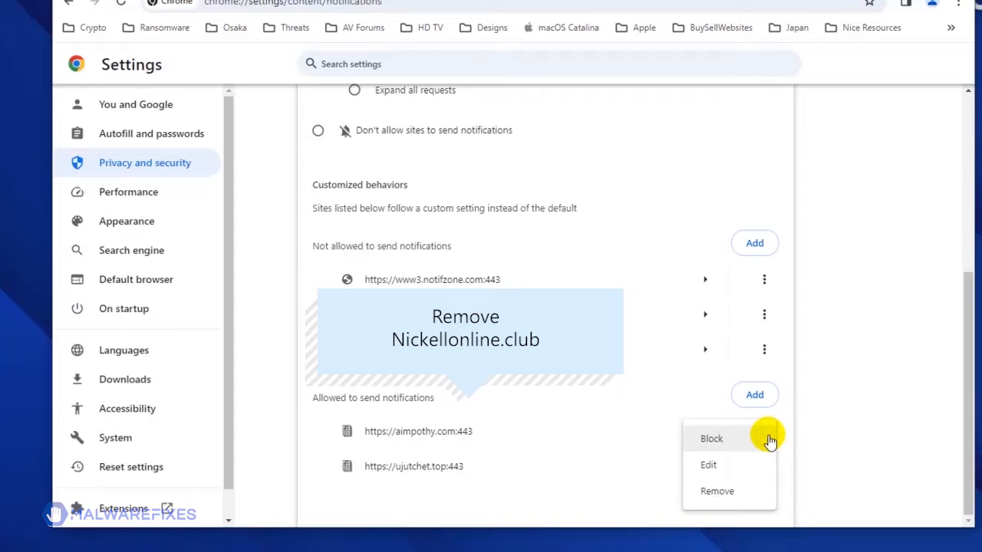
mouse_move(741, 495)
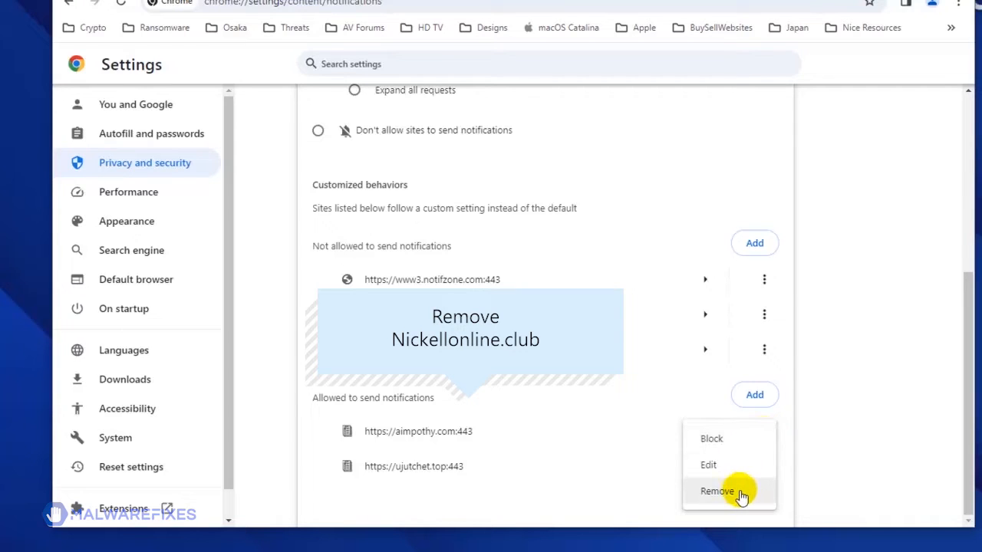
mouse_move(754, 498)
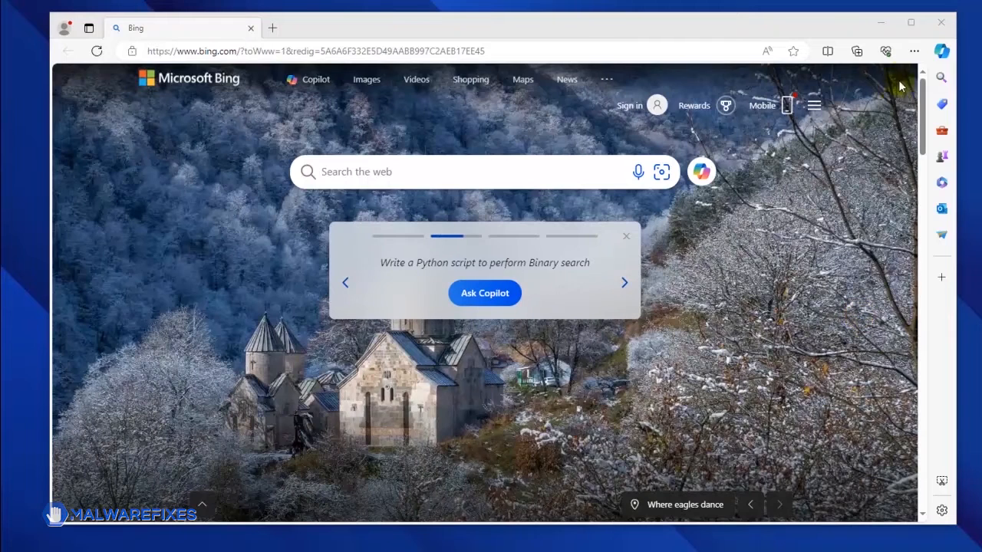
Go to Edge Settings > Cookies and site permissions and scroll down the list.
left_click(914, 50)
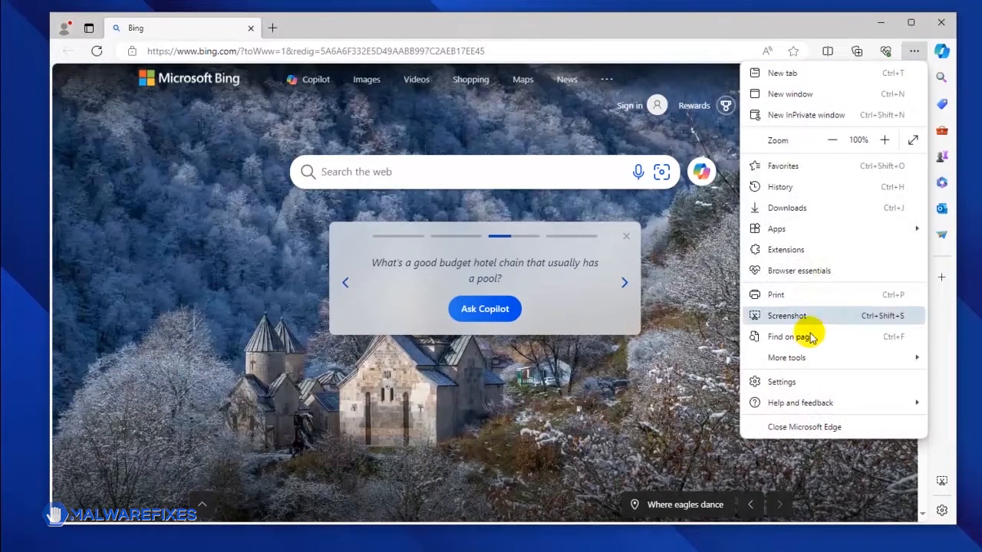
left_click(780, 381)
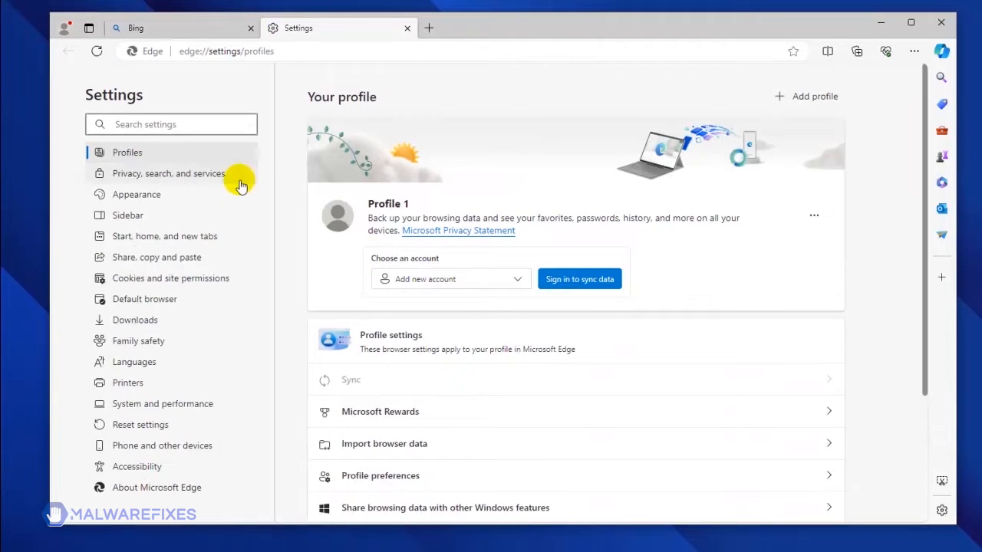
mouse_move(245, 242)
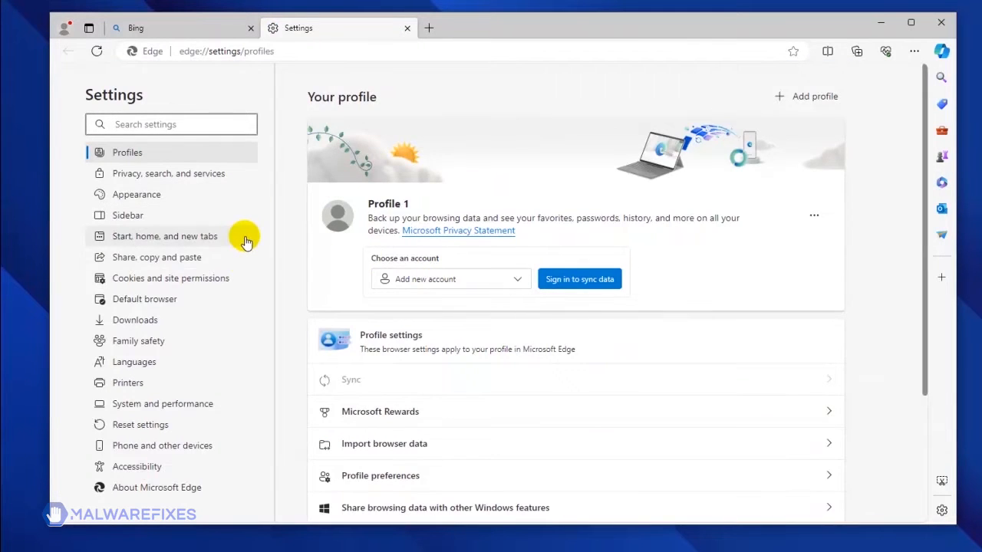
mouse_move(247, 285)
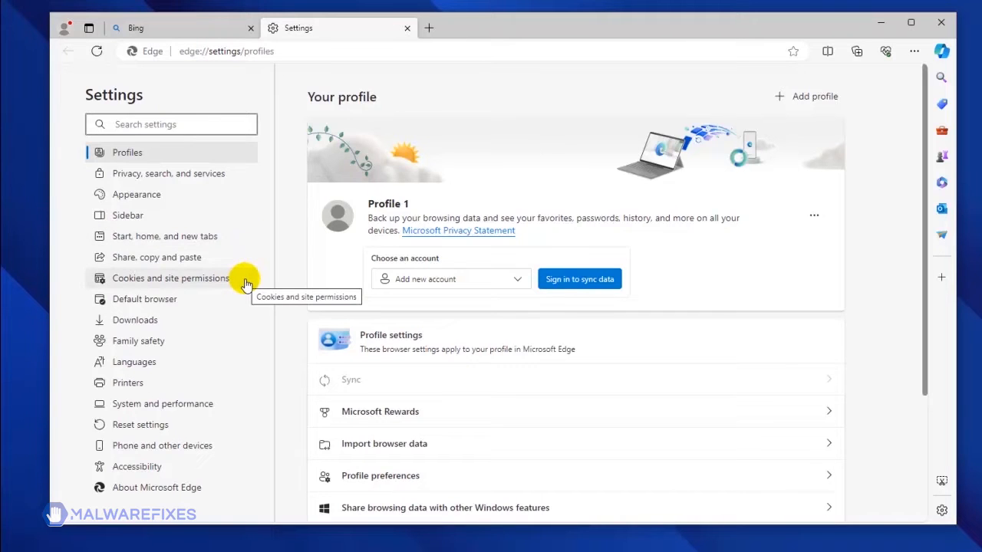
left_click(170, 277)
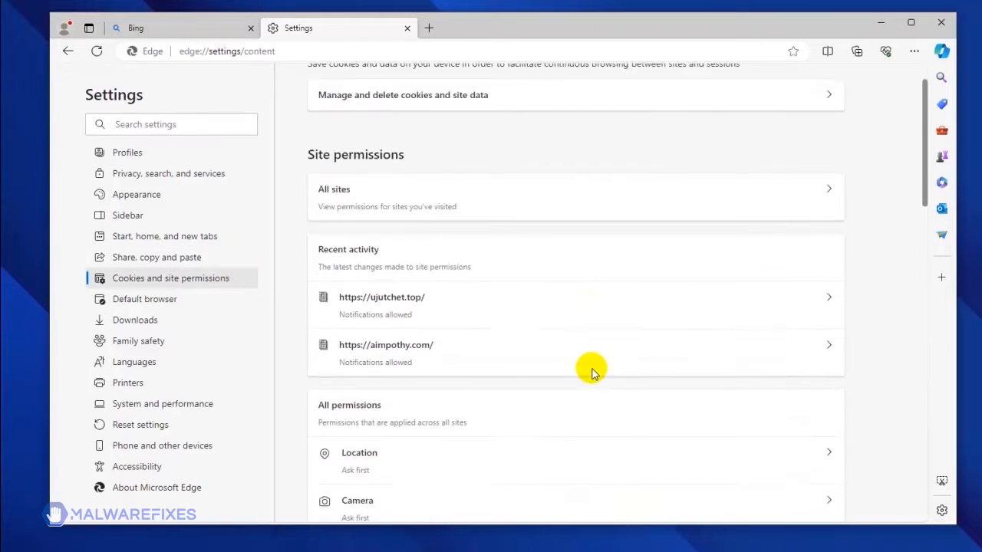
scroll("down", 3)
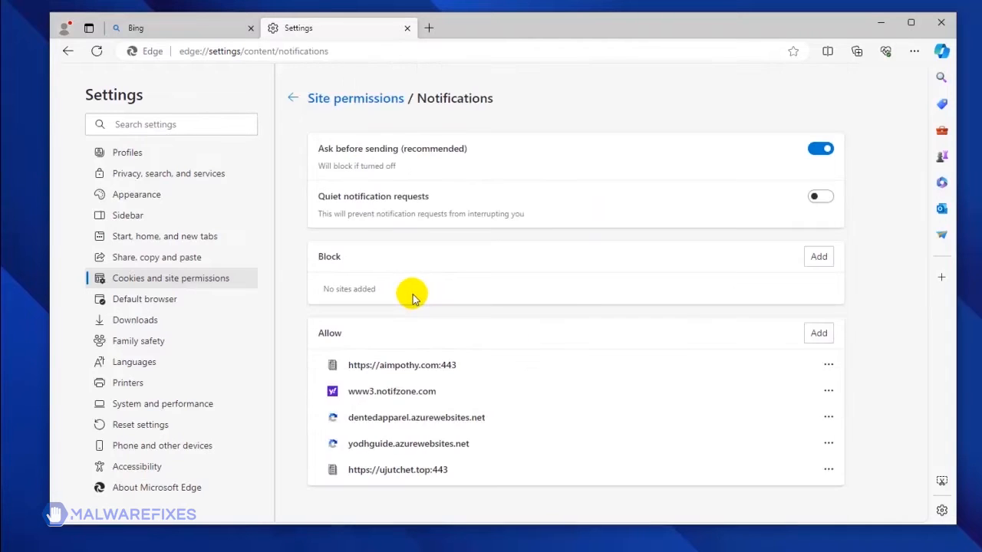
mouse_move(515, 359)
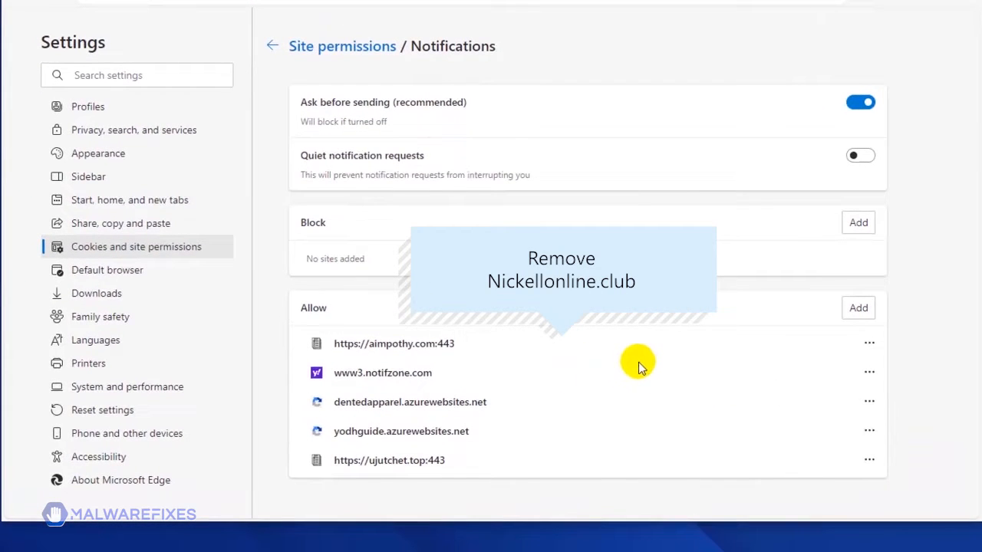
mouse_move(777, 359)
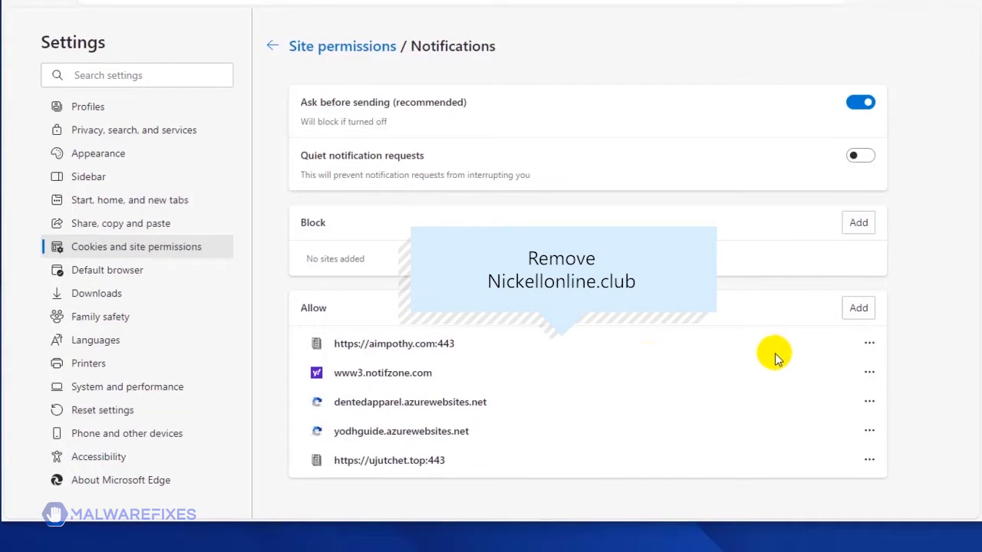
Open aimpothy.com's actions in Edge's notification Allow list, then close Edge.
left_click(869, 342)
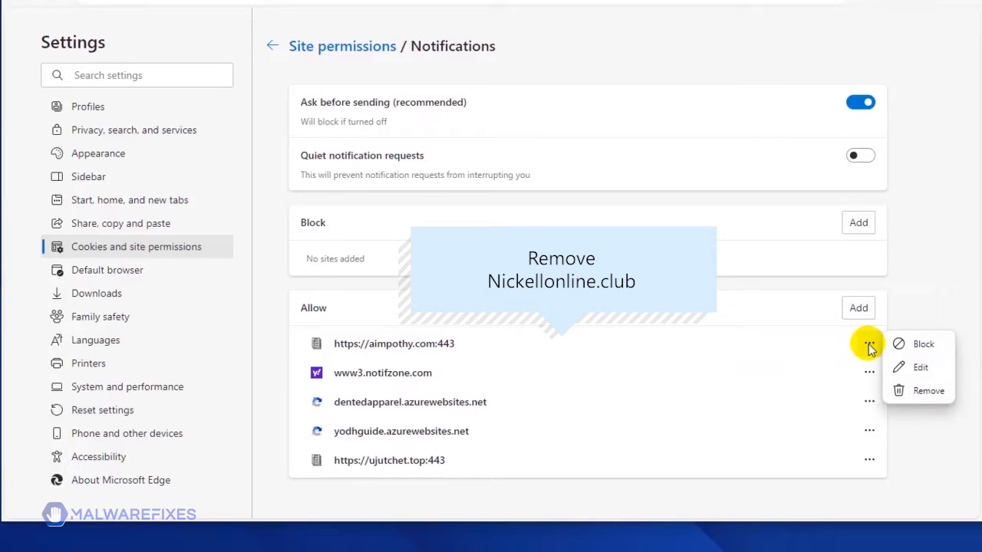
mouse_move(926, 391)
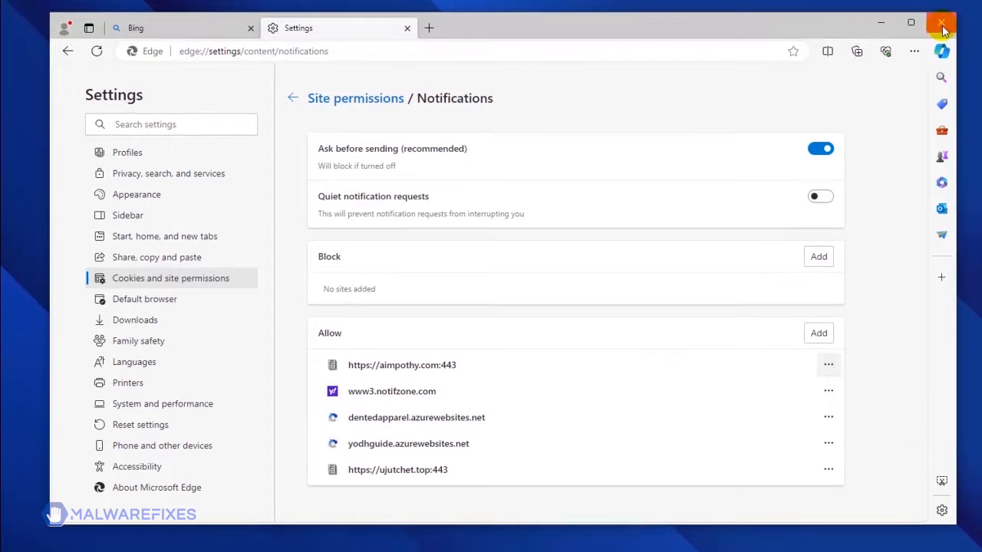
left_click(942, 23)
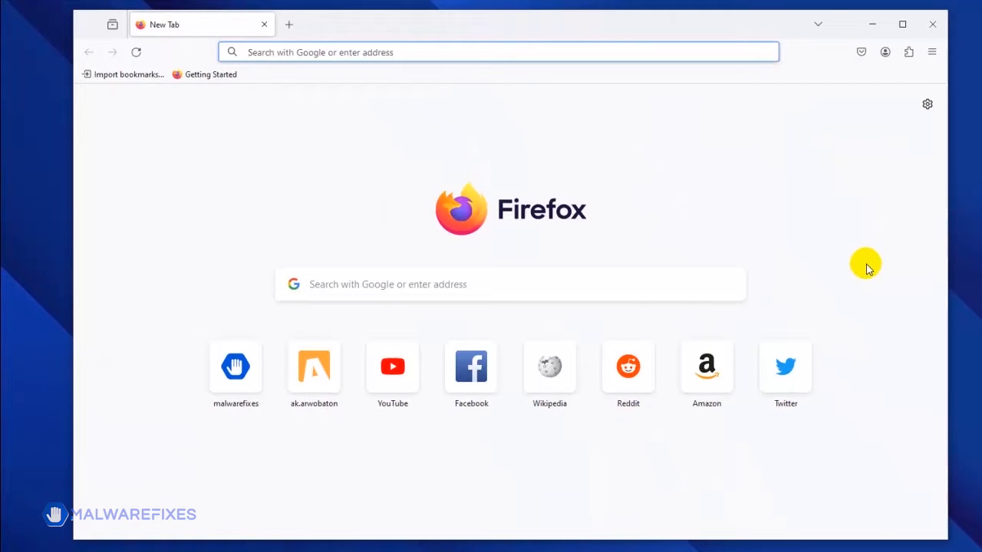
mouse_move(932, 52)
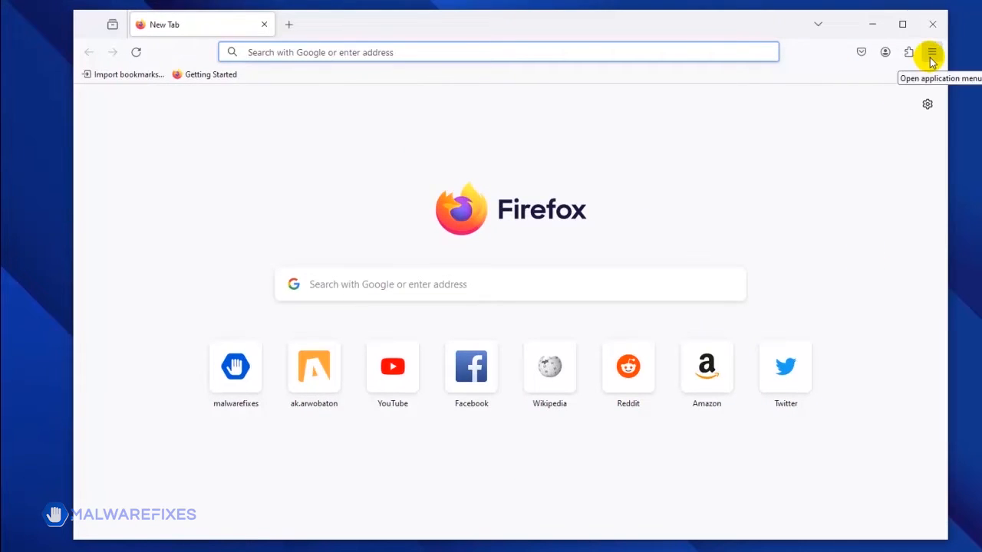
Go to Firefox Settings > Privacy & Security and scroll to Permissions.
left_click(930, 52)
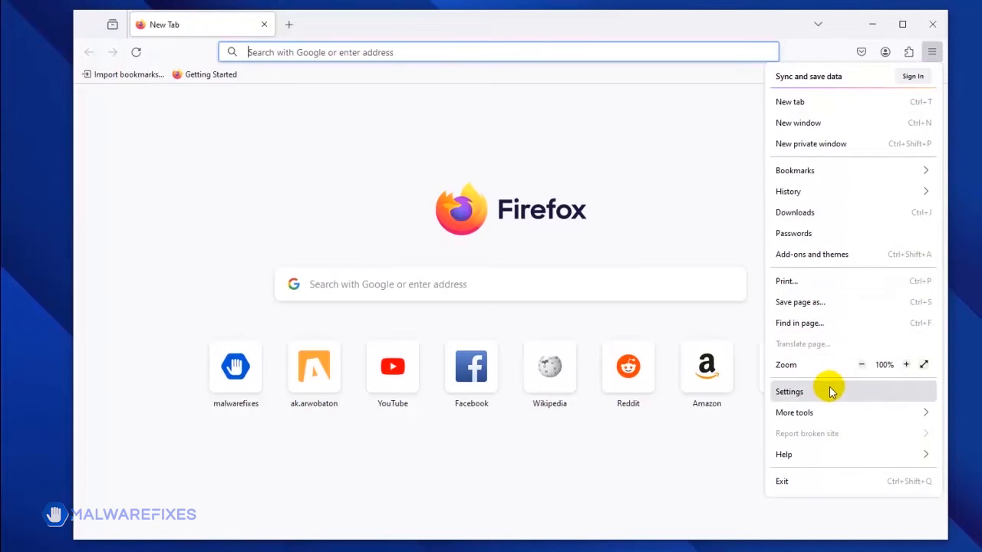
left_click(790, 391)
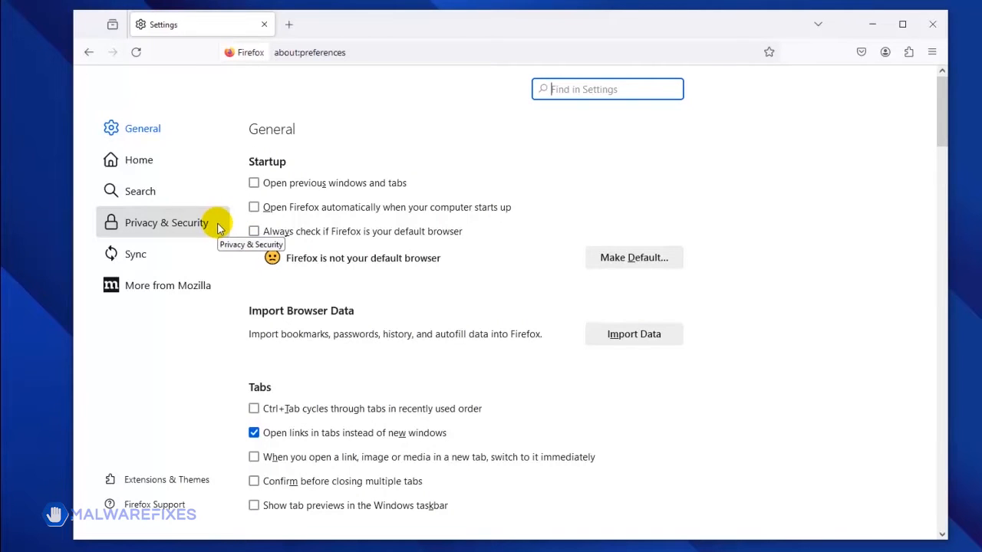
left_click(167, 223)
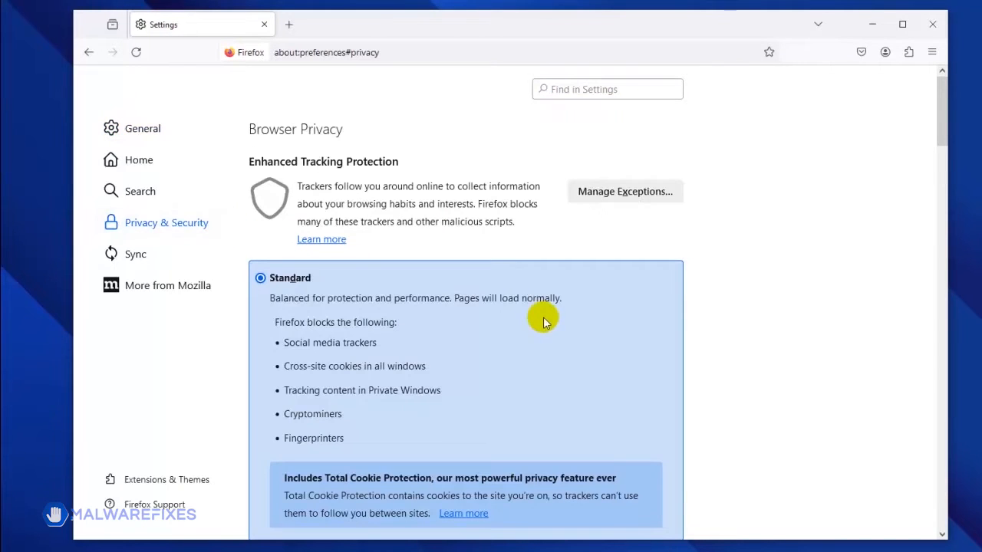
scroll("down", 3)
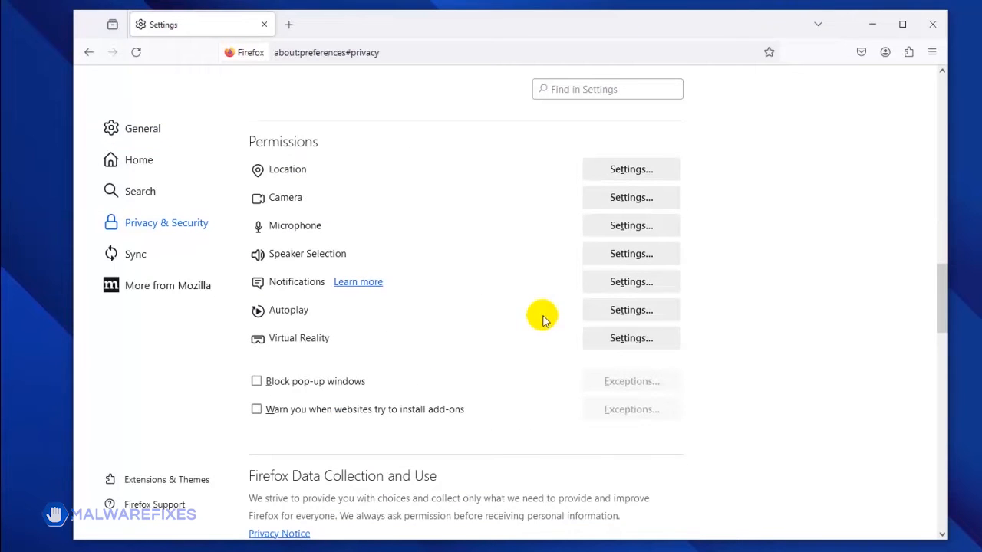
mouse_move(545, 285)
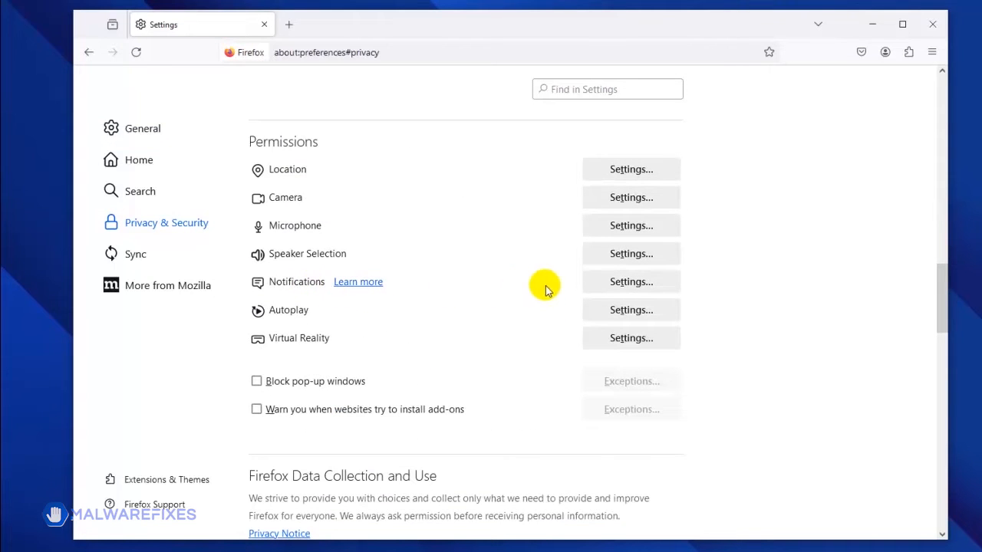
In Notifications Settings, select www1.notifzone.com and save the changes.
left_click(631, 281)
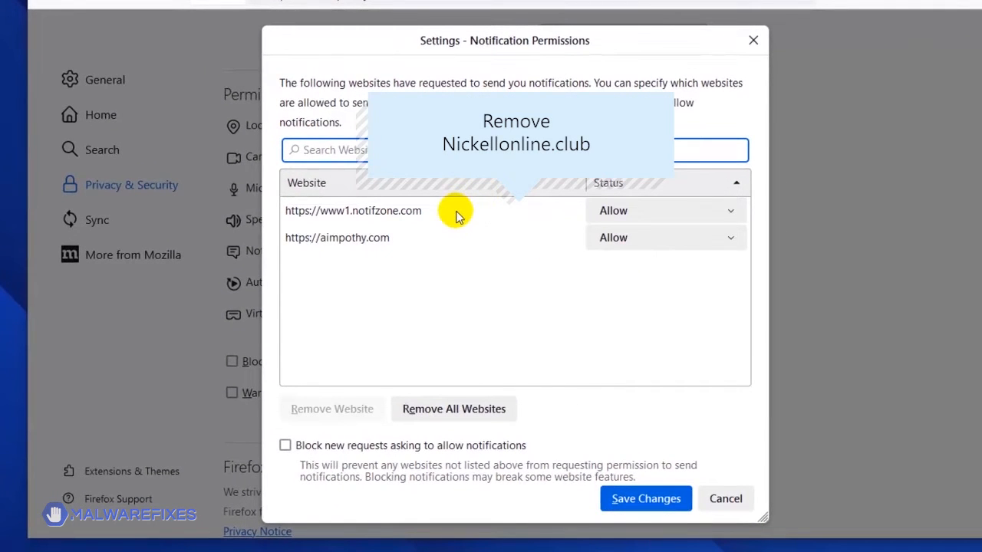
left_click(352, 210)
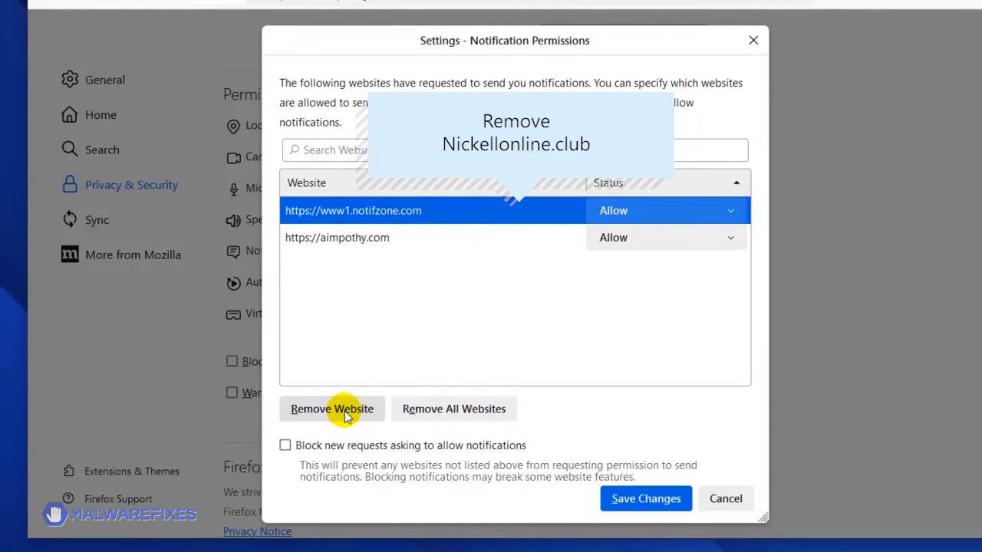
mouse_move(646, 498)
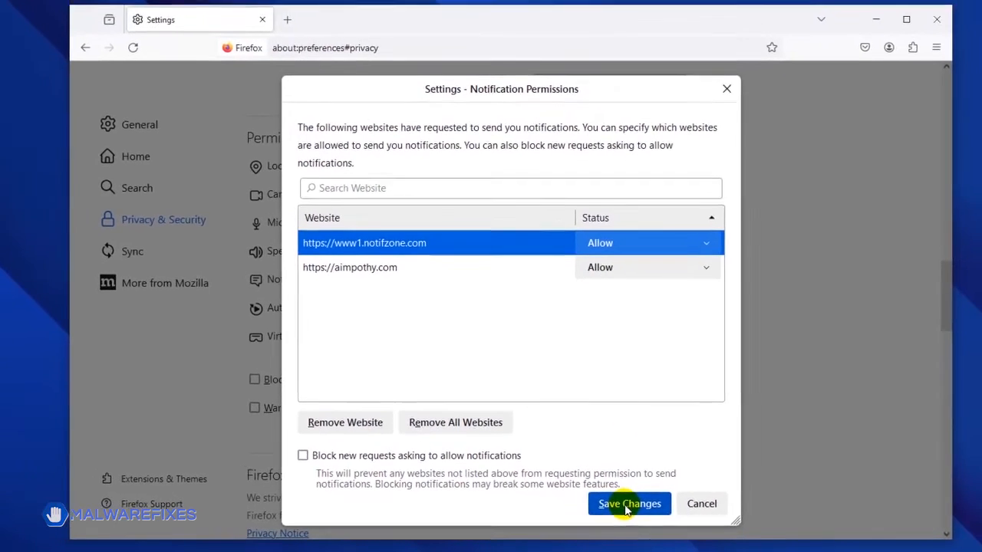
left_click(629, 503)
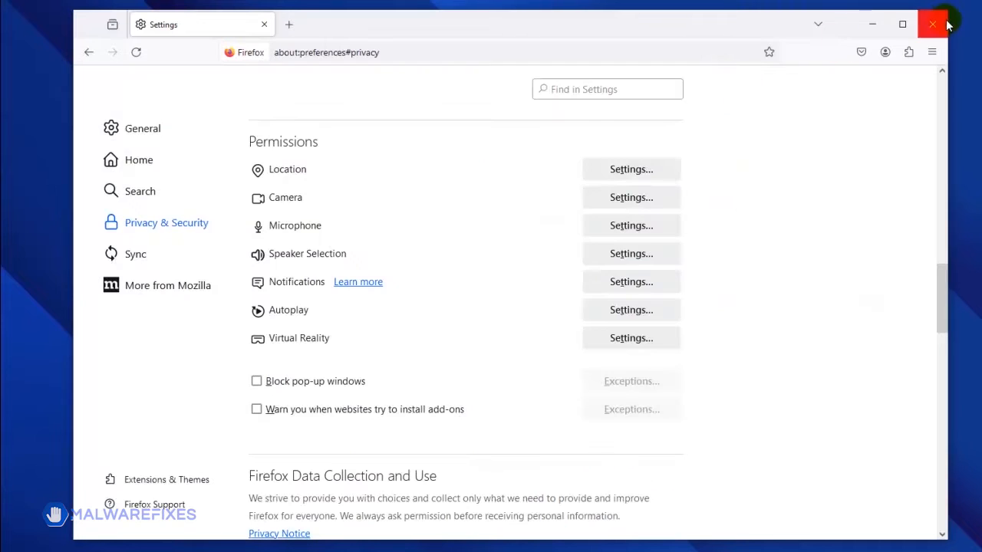
Close Firefox and download the Combo Cleaner for Windows installer from malwarefixes.
left_click(933, 23)
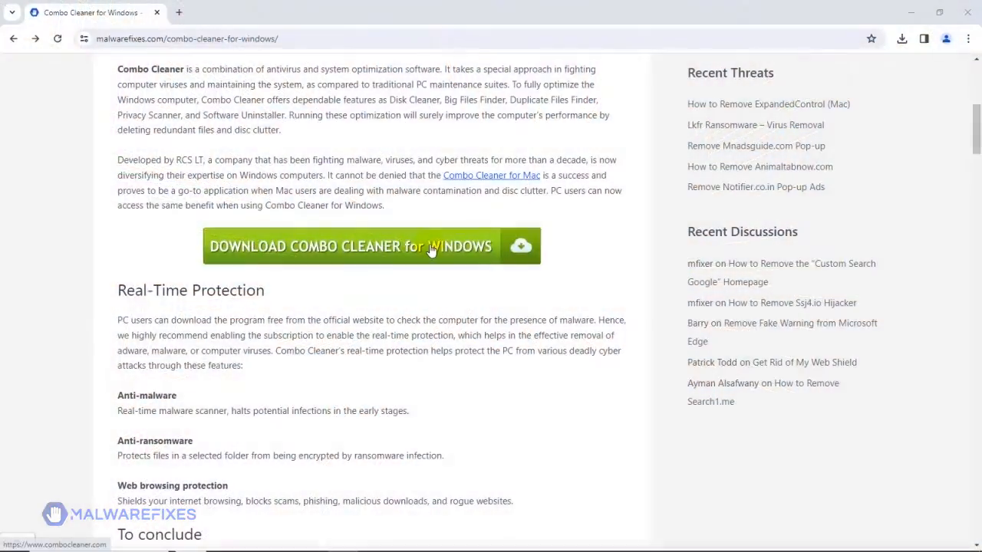
left_click(371, 246)
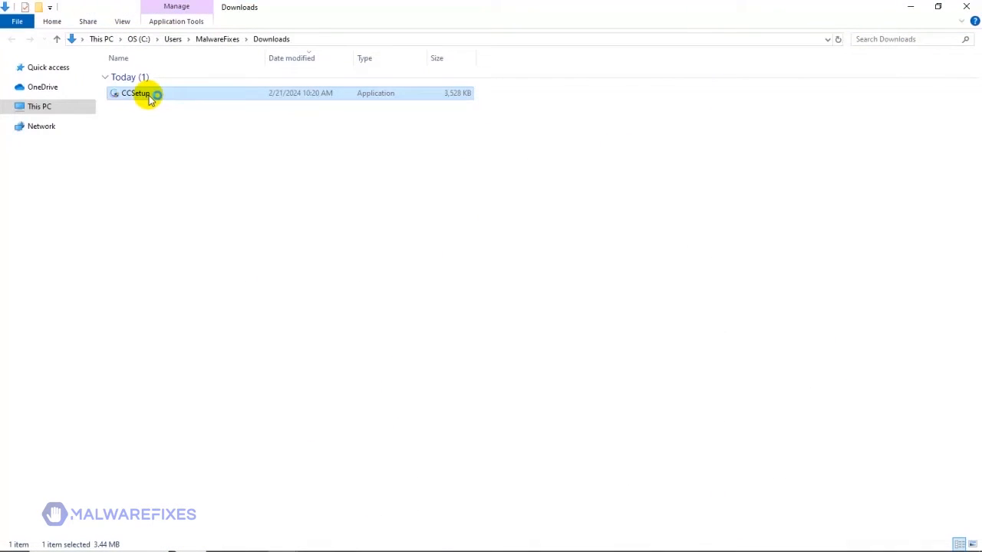
Run CCSetup, install Combo Cleaner, and finish with the initial scan launching.
double_click(135, 92)
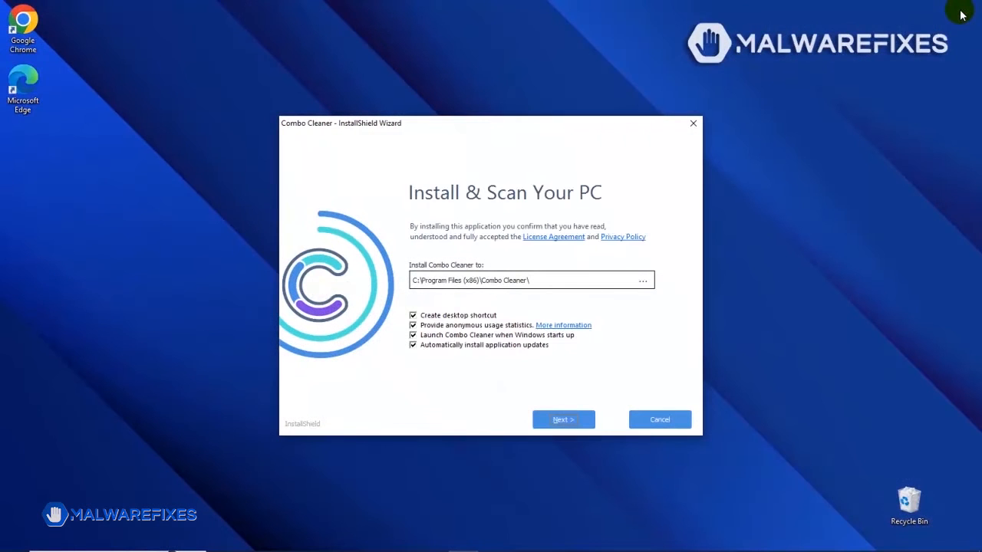
mouse_move(504, 361)
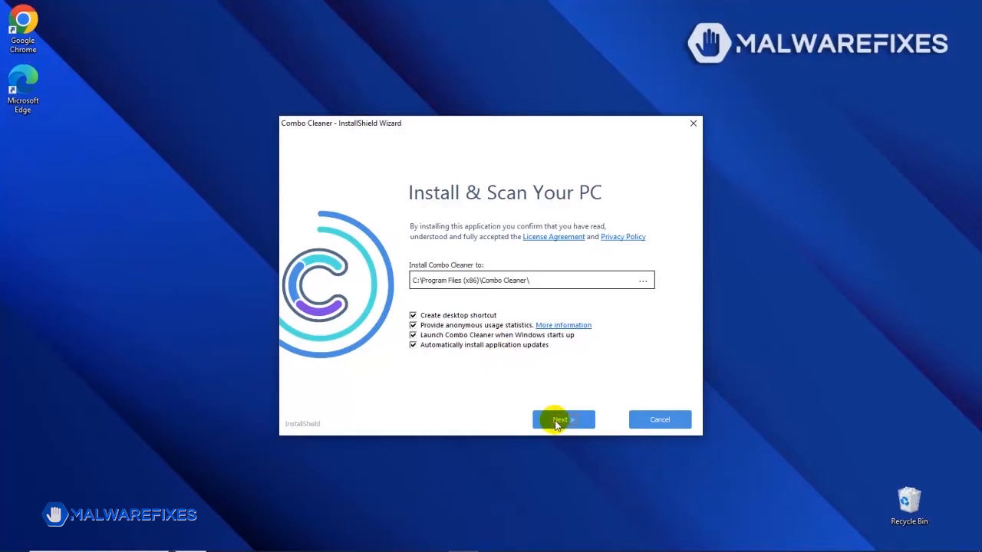
left_click(563, 419)
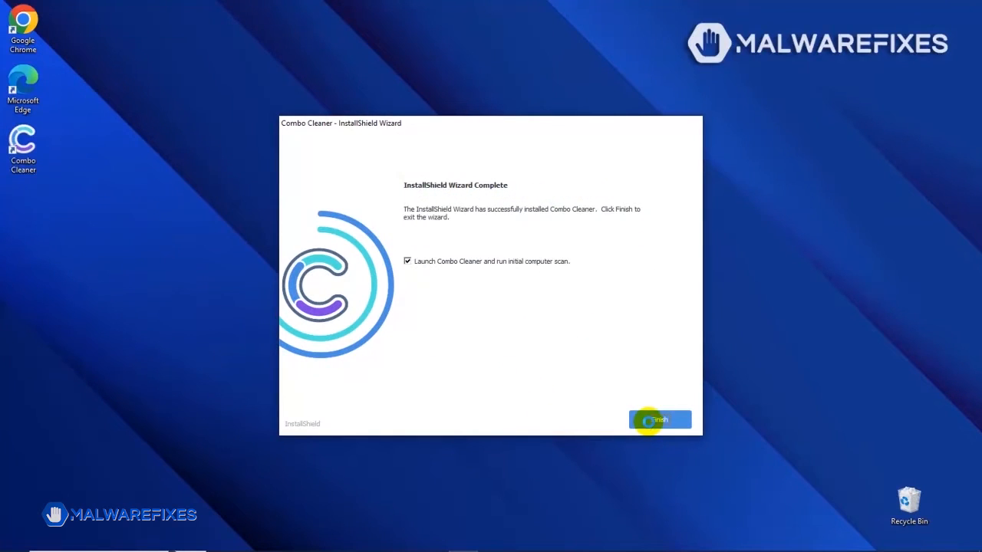
left_click(660, 419)
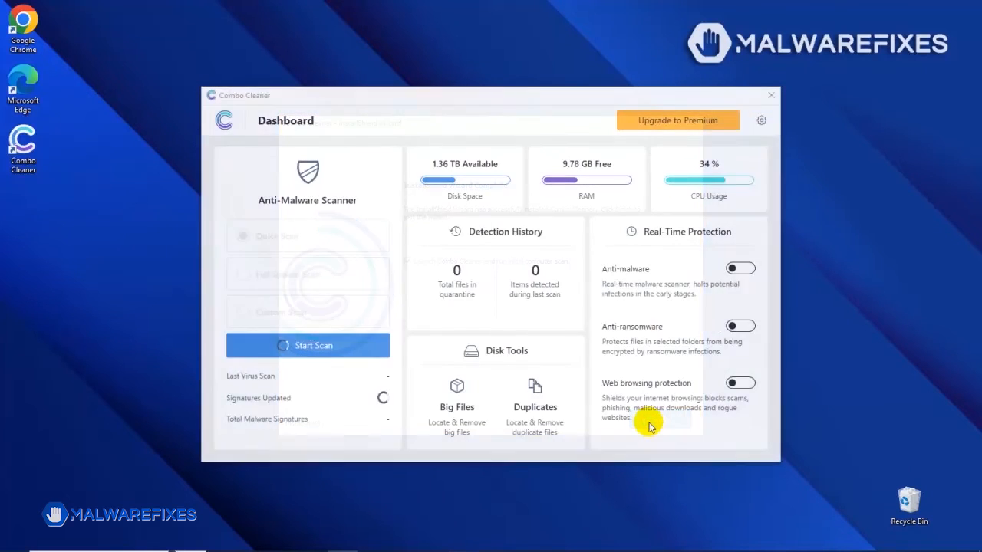
left_click(308, 345)
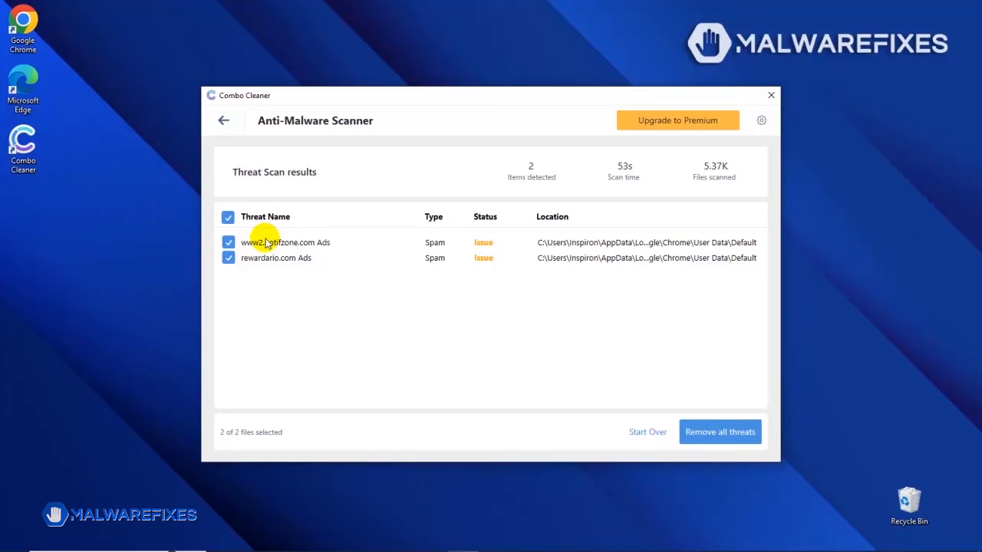
mouse_move(696, 390)
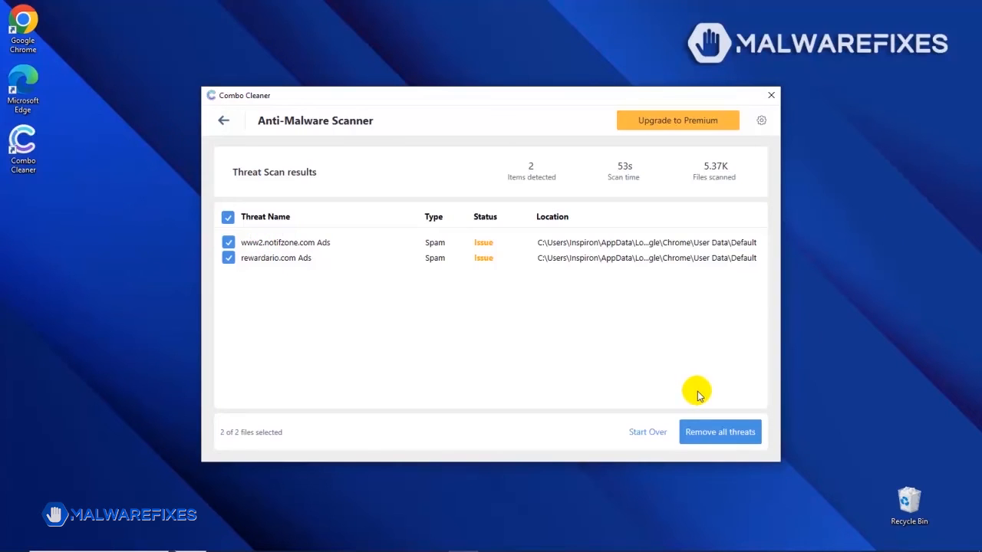
mouse_move(719, 432)
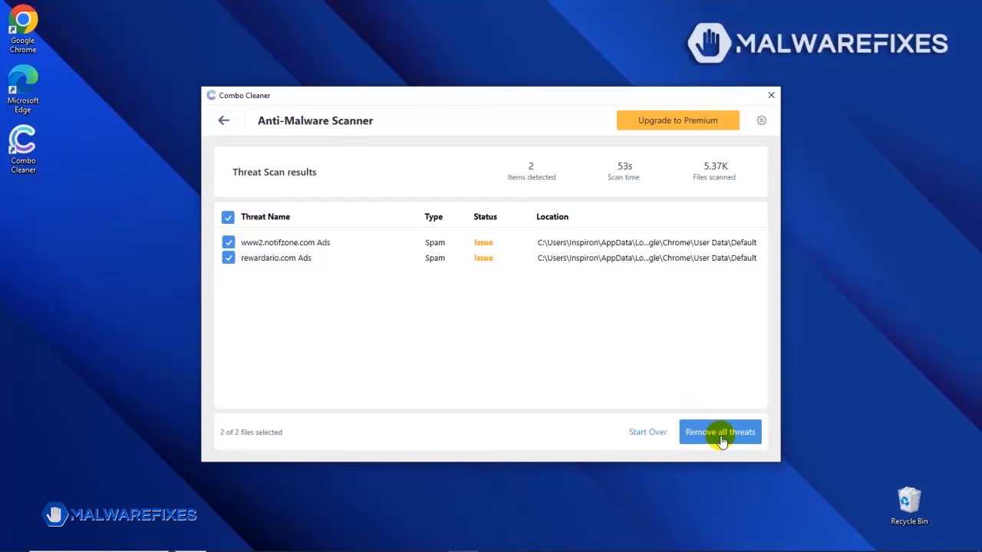
Remove both threats found, www2.notifzone.com and rewardario.com.
left_click(720, 432)
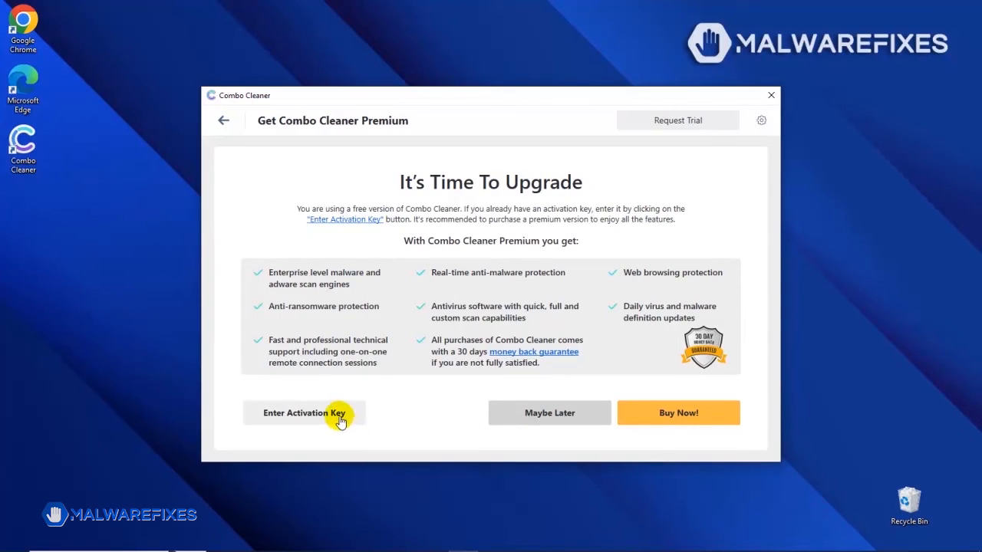
mouse_move(678, 417)
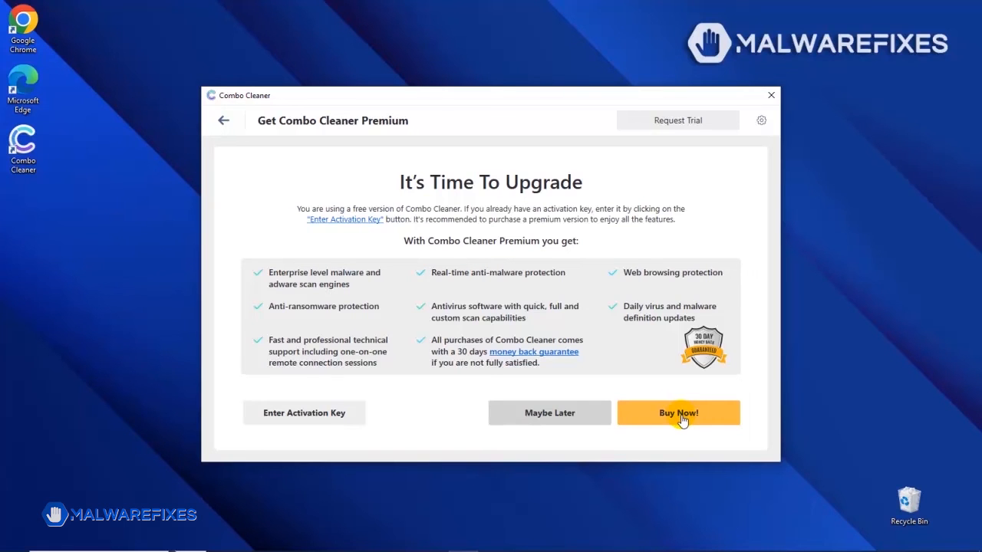
Pick Buy Now! on Combo Cleaner's It's Time To Upgrade screen for Premium.
left_click(678, 413)
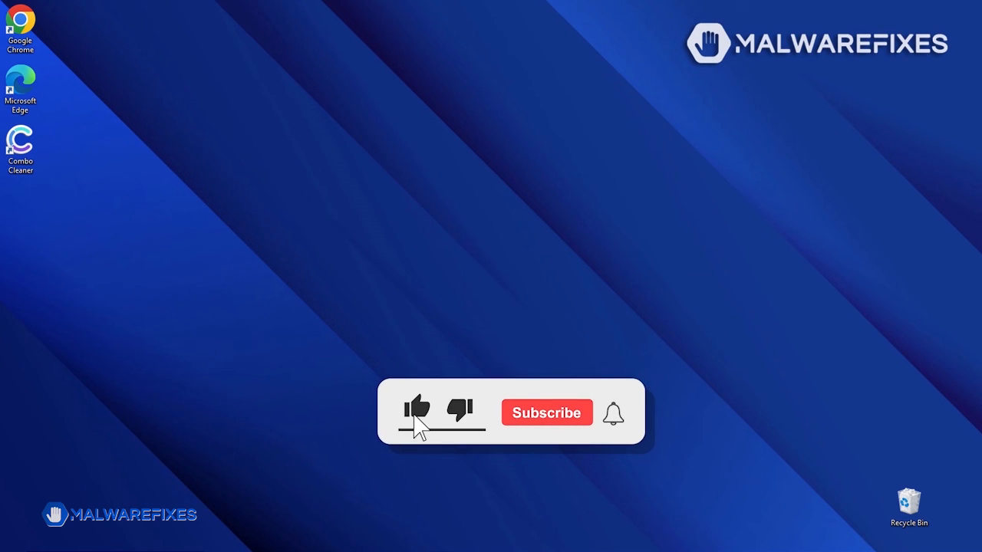
left_click(546, 412)
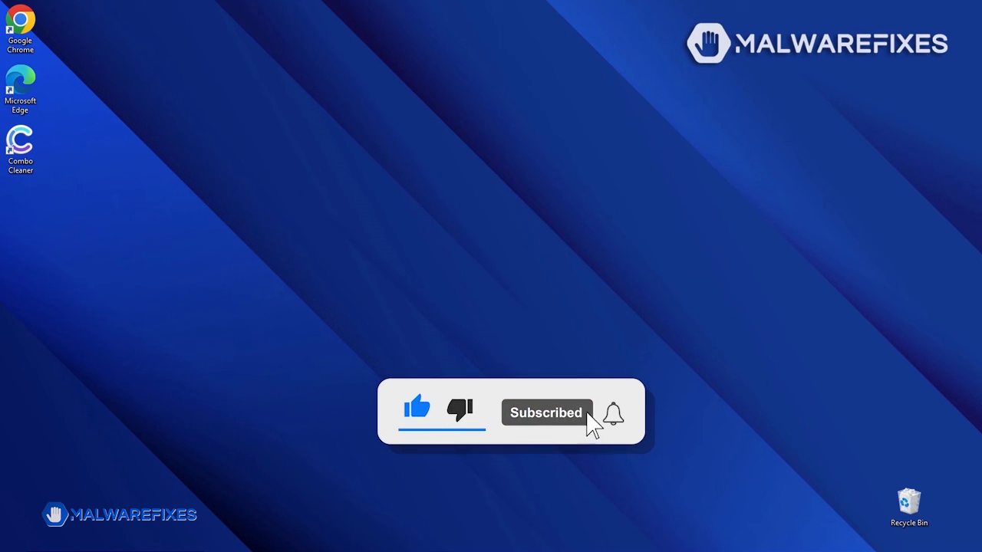
left_click(613, 413)
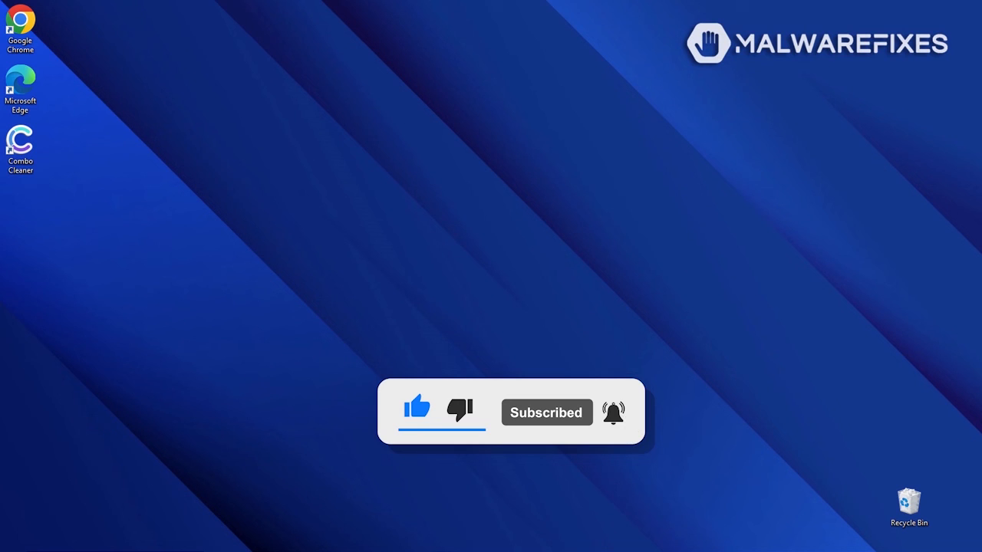